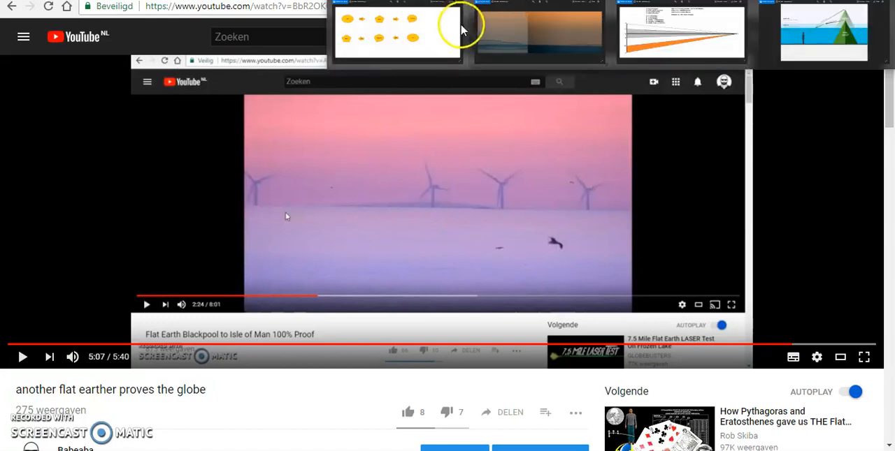
Zoom into the horizon screenshots until the traced coastline outlines fill the viewer.
{"action": "left_click", "coordinate": [381, 31]}
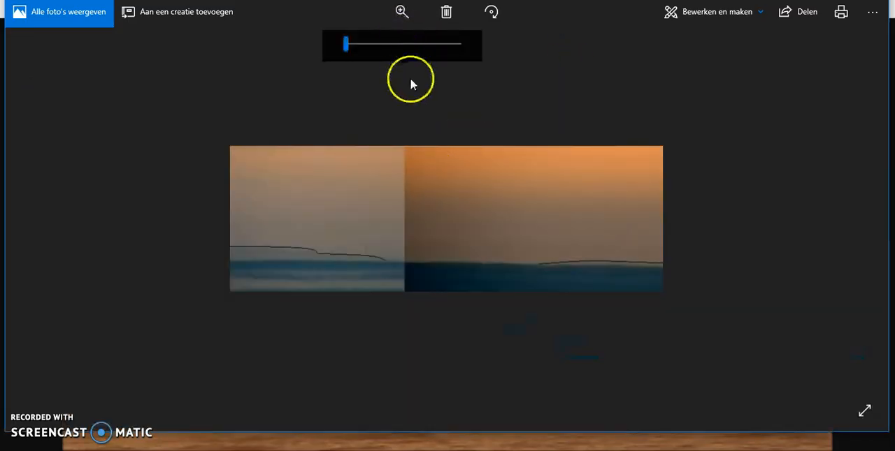
{"action": "left_click_drag", "start_coordinate": [343, 44], "coordinate": [382, 44]}
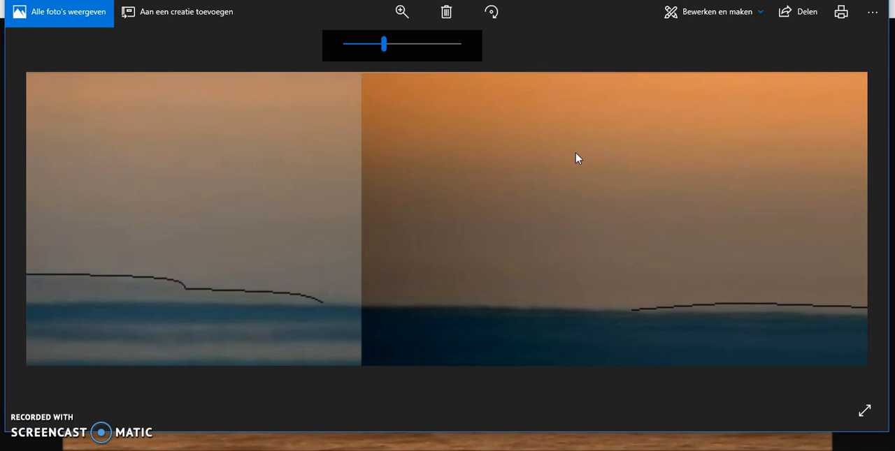
{"action": "left_click", "coordinate": [194, 309]}
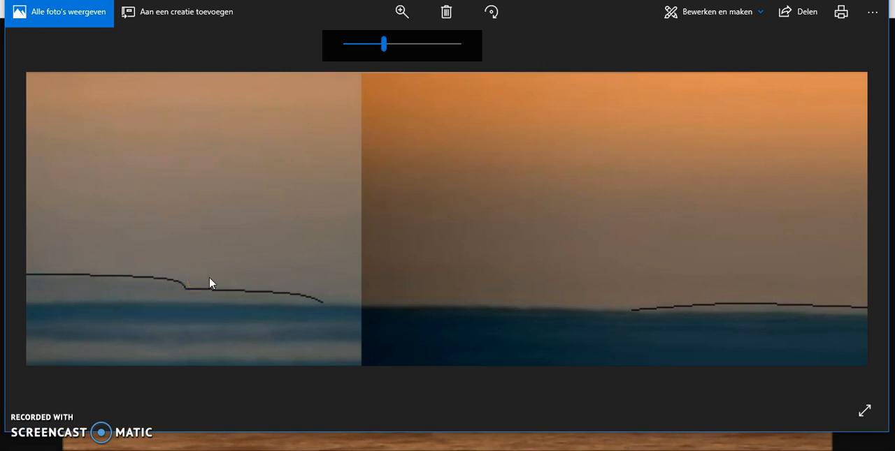
{"action": "left_click", "coordinate": [764, 315]}
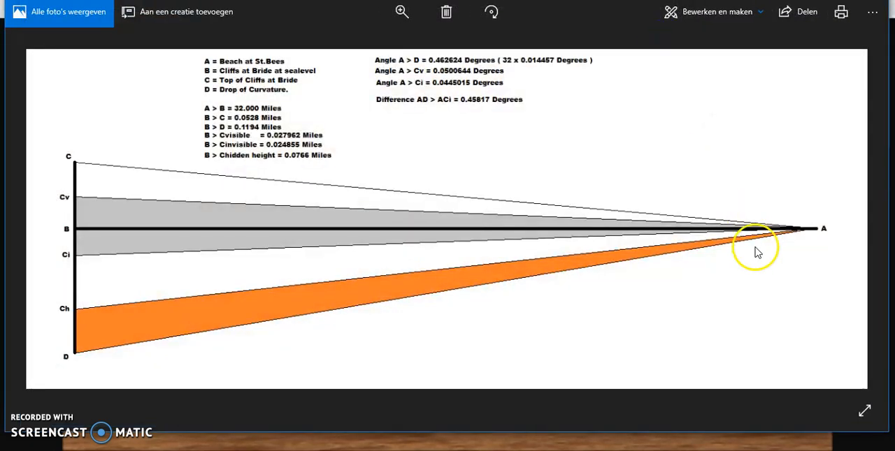
{"action": "mouse_move", "coordinate": [762, 310]}
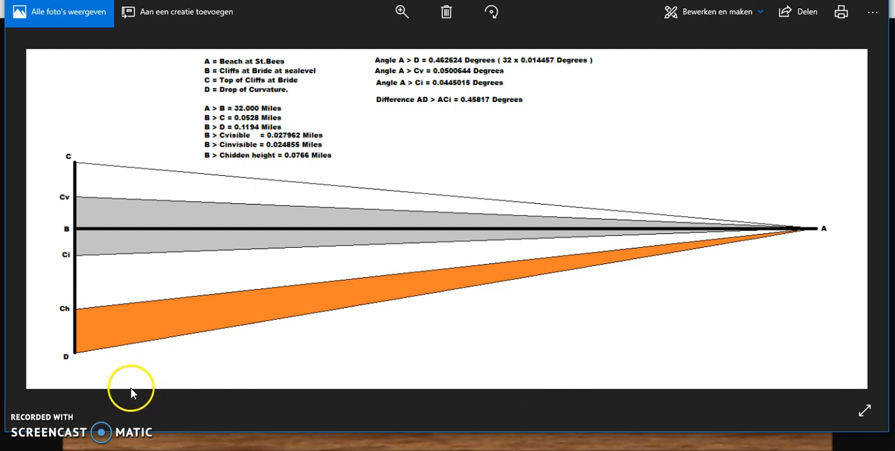
{"action": "mouse_move", "coordinate": [102, 232]}
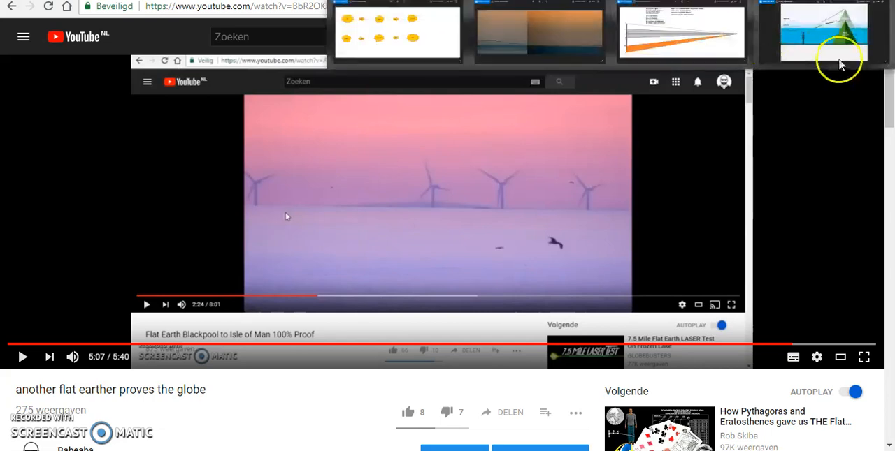
Switch from the angle diagram to the superior mirage illustration of warm, cool and cold air layers.
{"action": "left_click", "coordinate": [823, 32]}
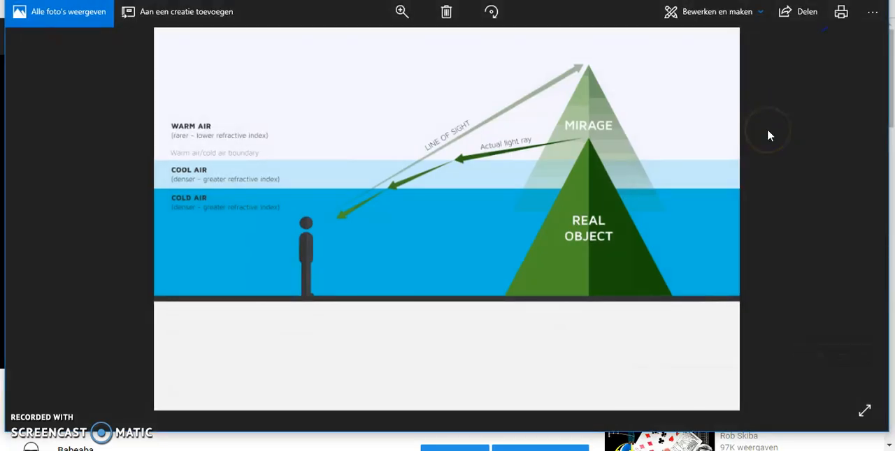